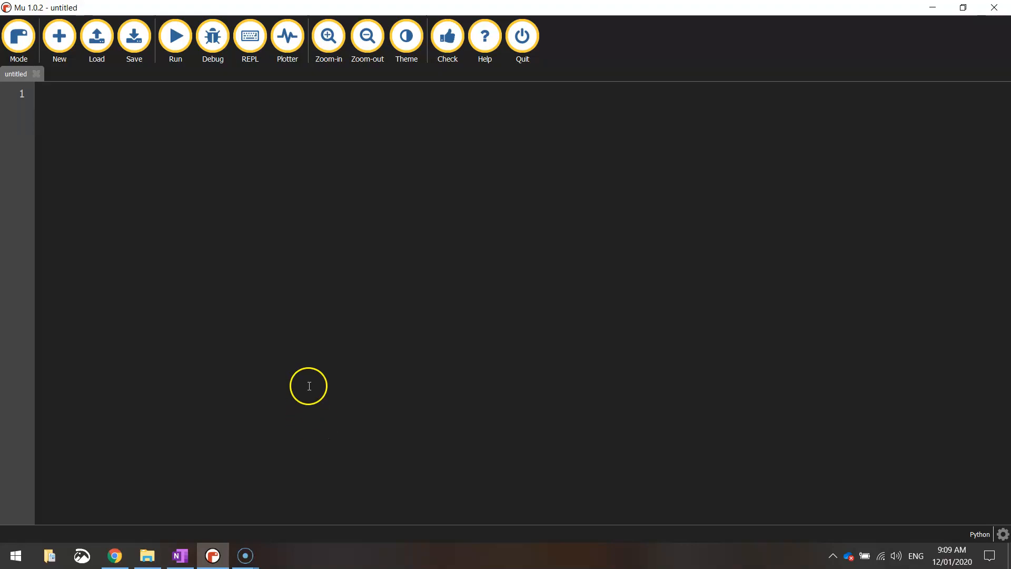
{"action": "mouse_move", "coordinate": [148, 343]}
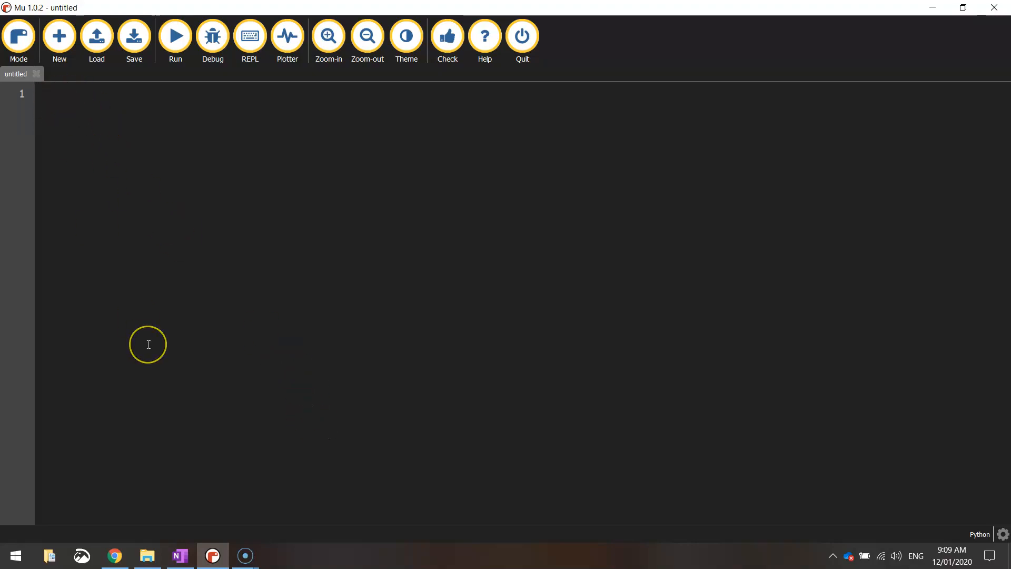
Step: Define teams = ["Broncos", "Cowboys", "Titans"] on line 1 and add blank lines below it
{"action": "type", "text": "tea"}
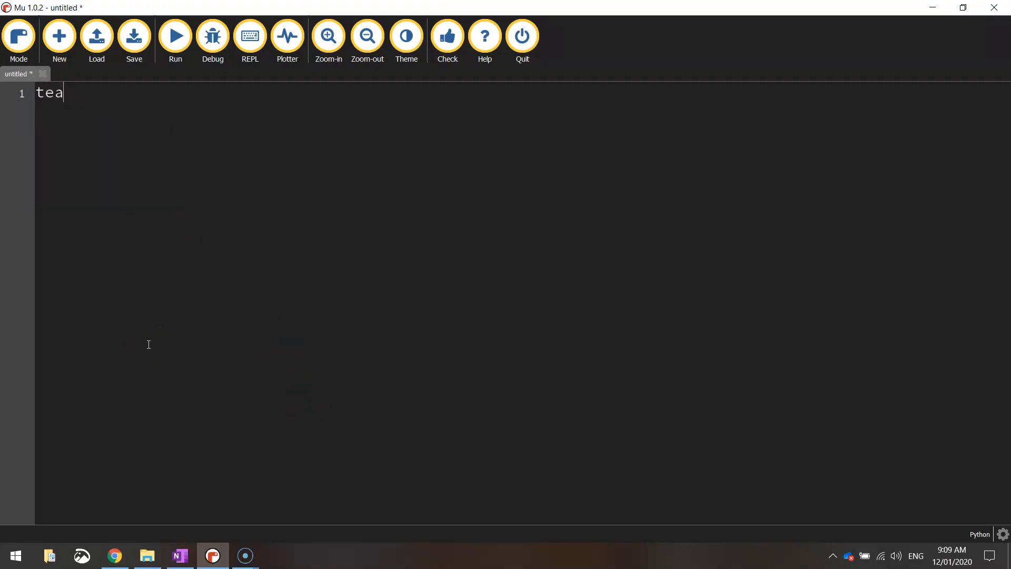
{"action": "type", "text": "ms ="}
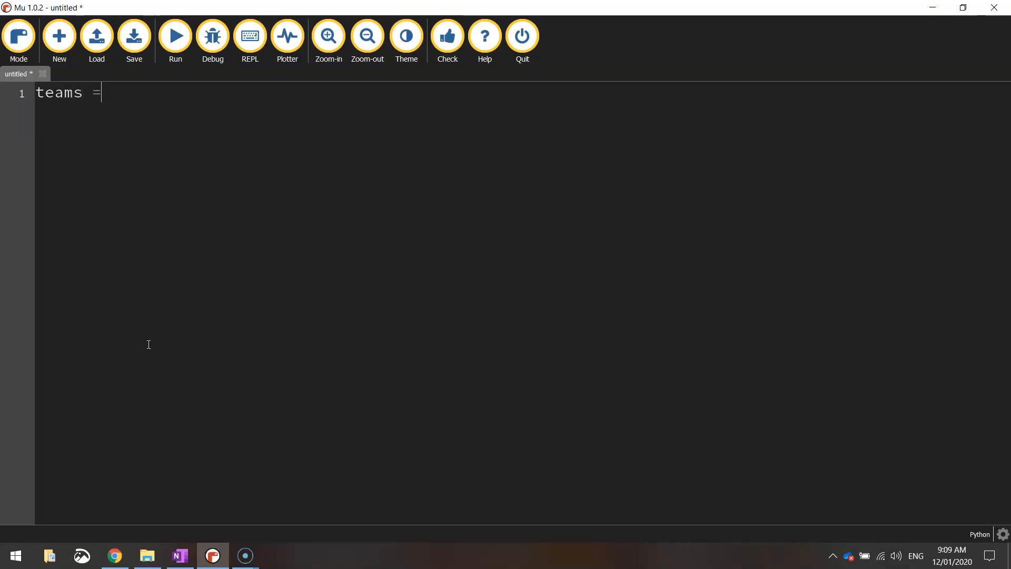
{"action": "type", "text": "["}
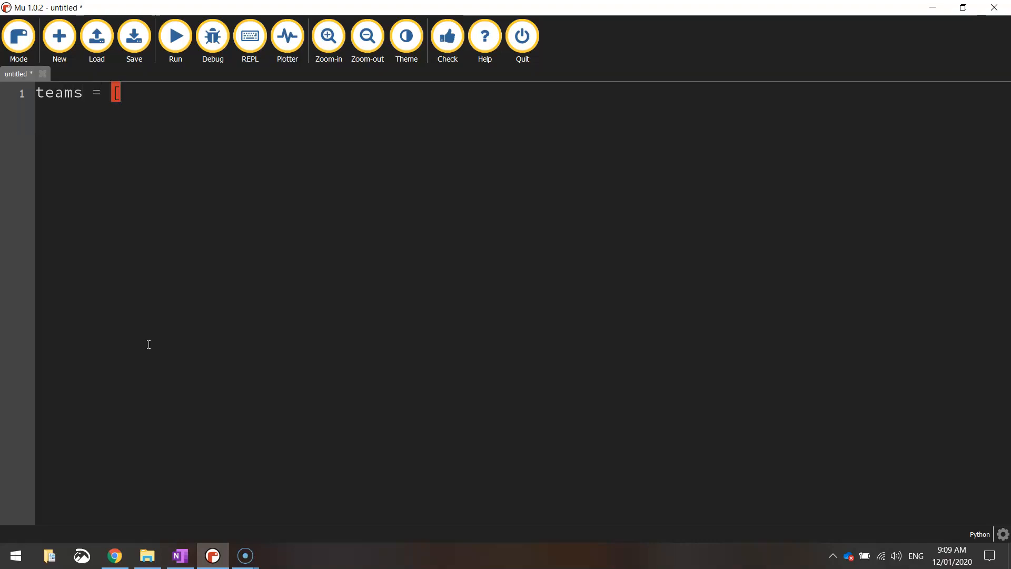
{"action": "type", "text": "\"Bron"}
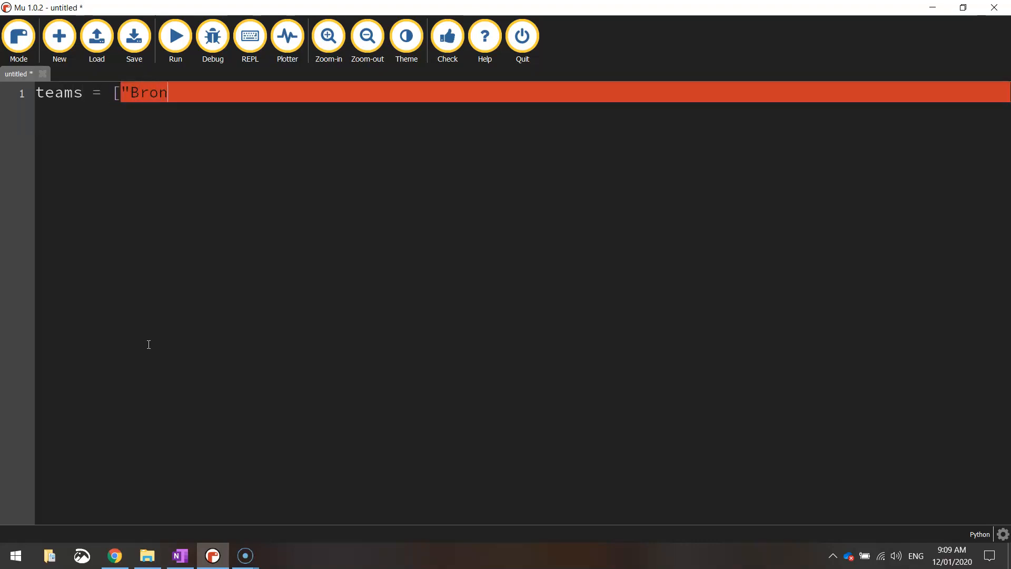
{"action": "type", "text": "cos\""}
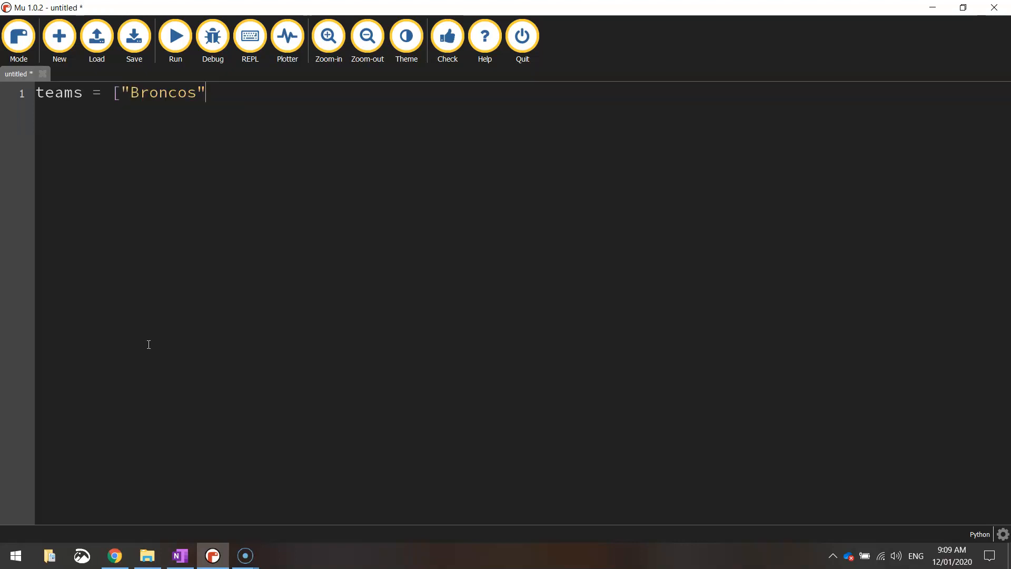
{"action": "type", "text": ", \"Cowboys\", \"Ti"}
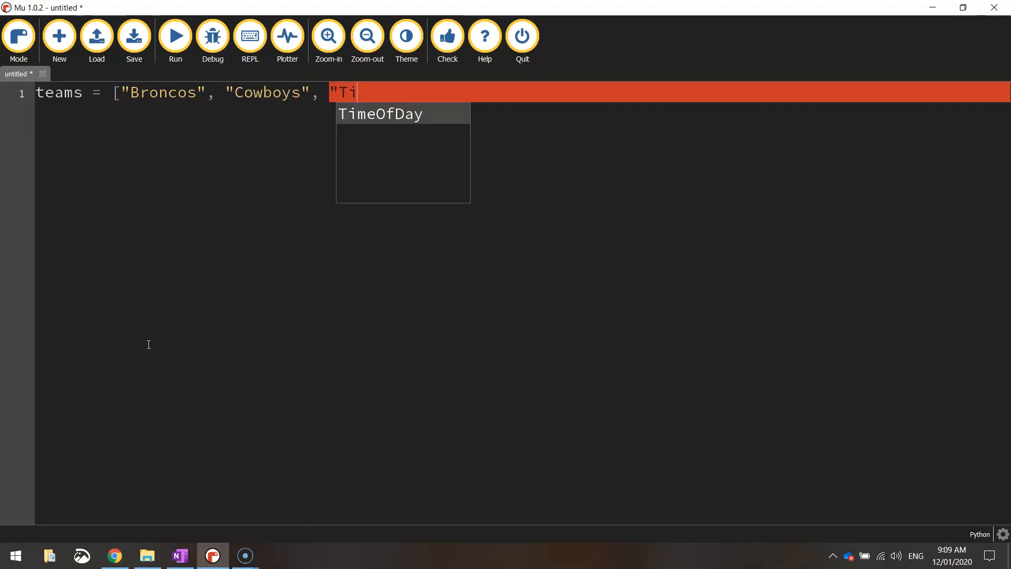
{"action": "type", "text": "tans\""}
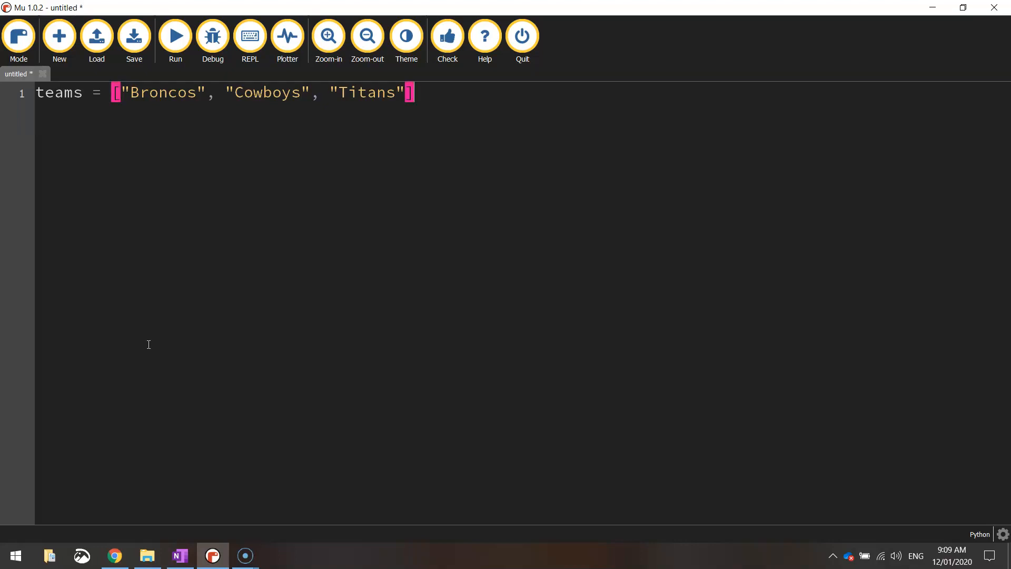
{"action": "key", "text": "enter"}
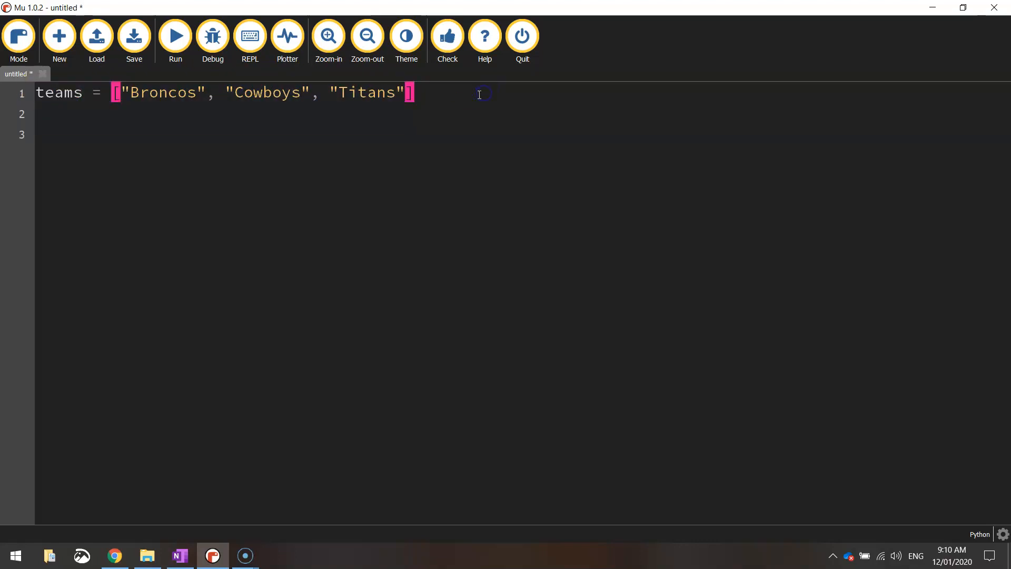
Step: Leave a blank line after the list and write print(teams) on line 3
{"action": "double_click", "coordinate": [59, 93]}
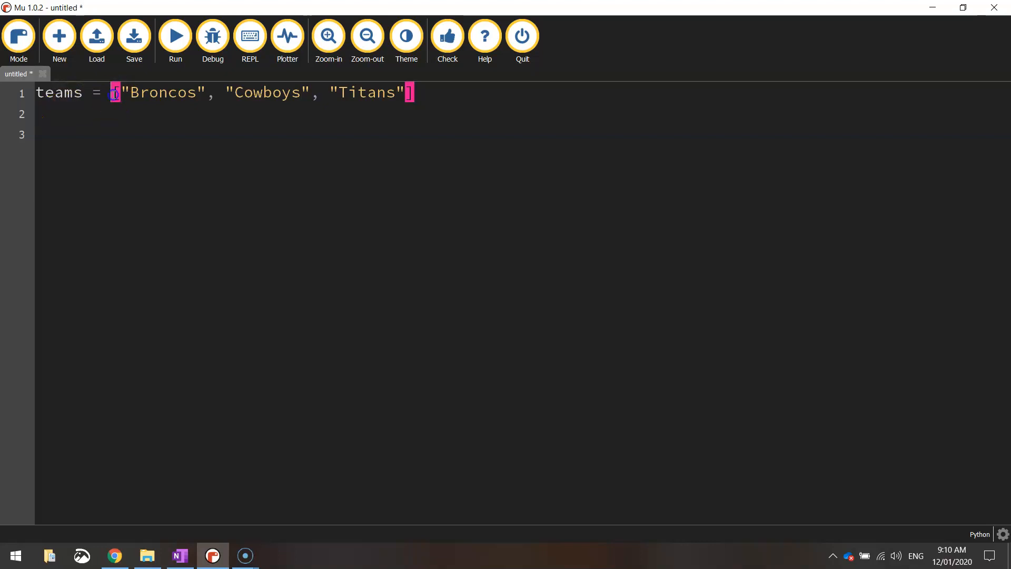
{"action": "left_click_drag", "start_coordinate": [113, 93], "coordinate": [412, 93]}
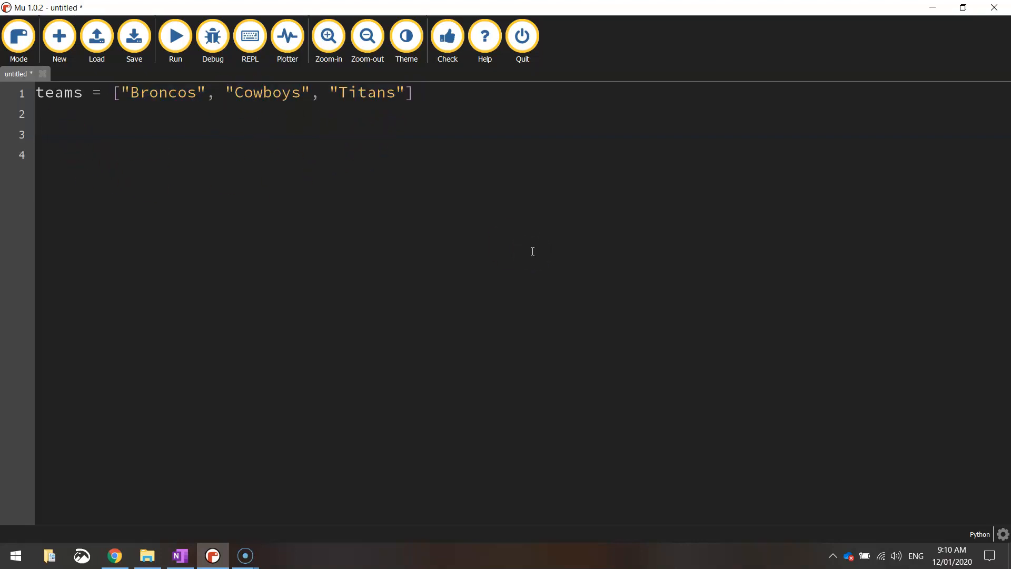
{"action": "key", "text": "Backspace"}
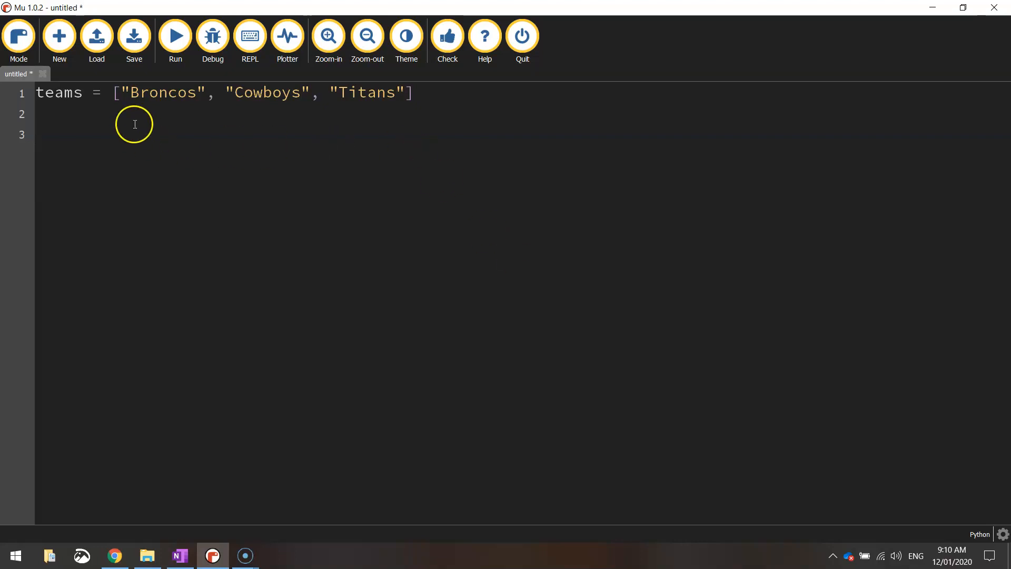
{"action": "mouse_move", "coordinate": [401, 254]}
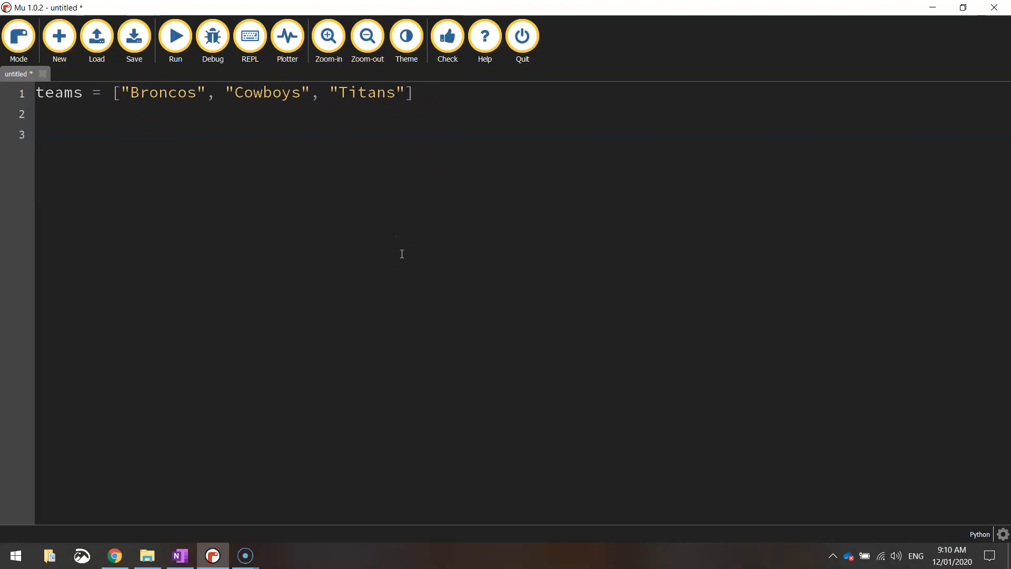
{"action": "type", "text": "print"}
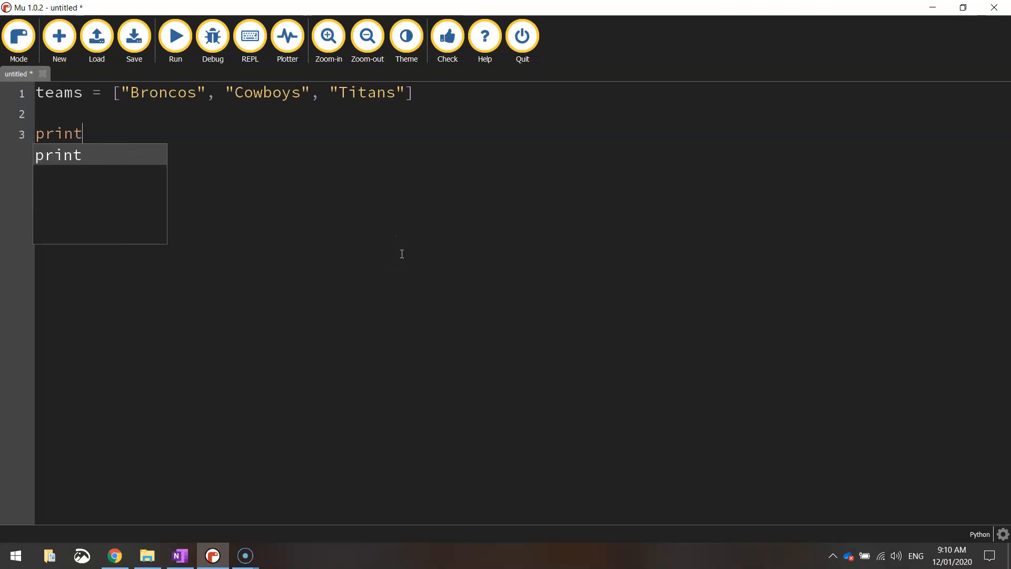
{"action": "type", "text": "(teams"}
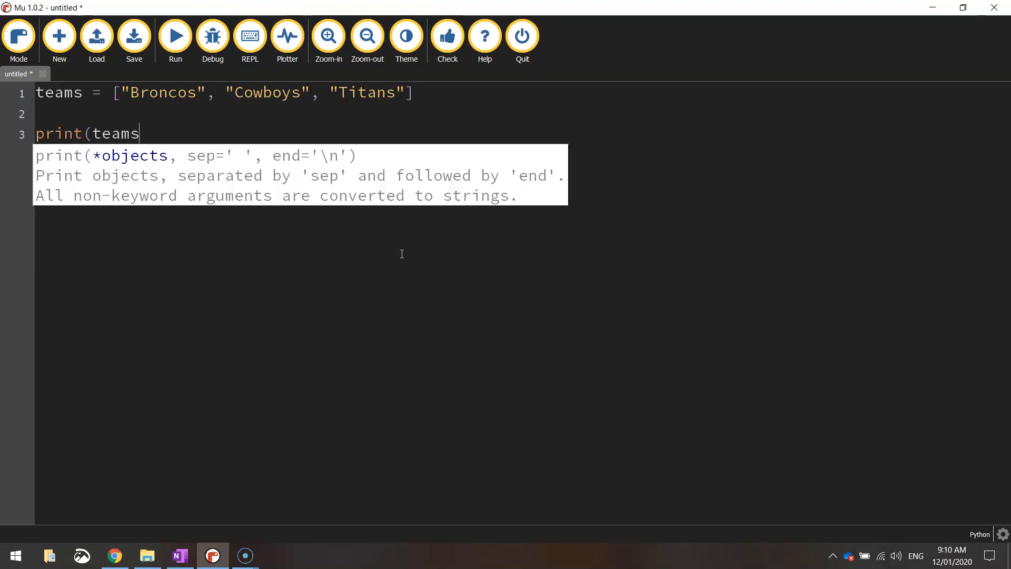
{"action": "type", "text": ")"}
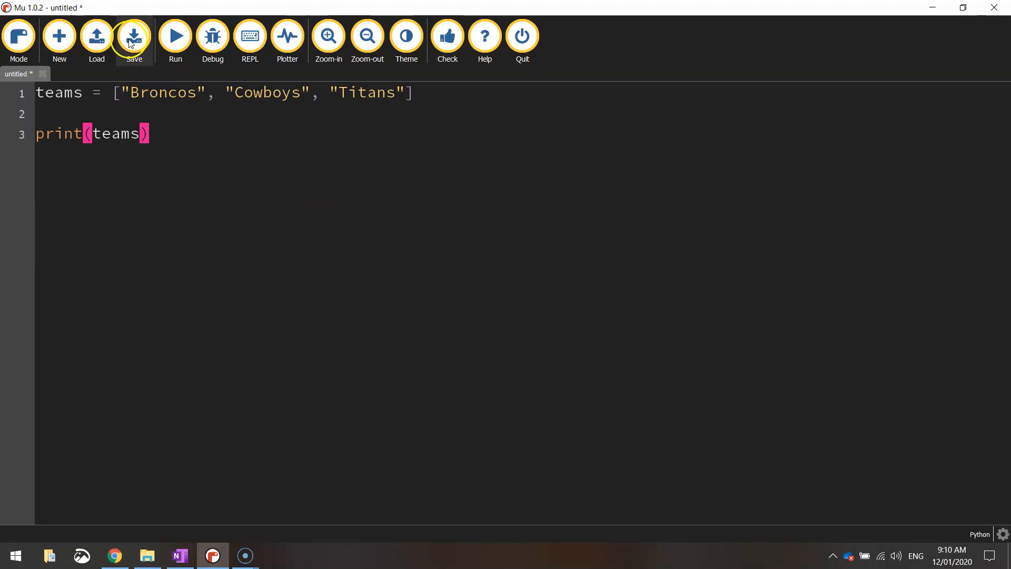
Step: Save the script as For Loops.py and return to editing it
{"action": "left_click", "coordinate": [134, 36]}
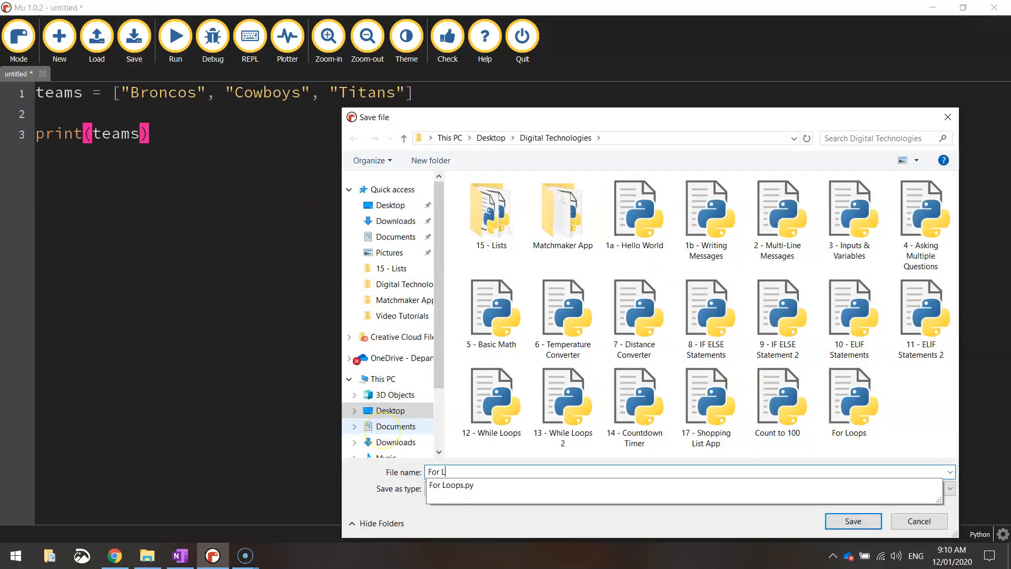
{"action": "left_click", "coordinate": [852, 521]}
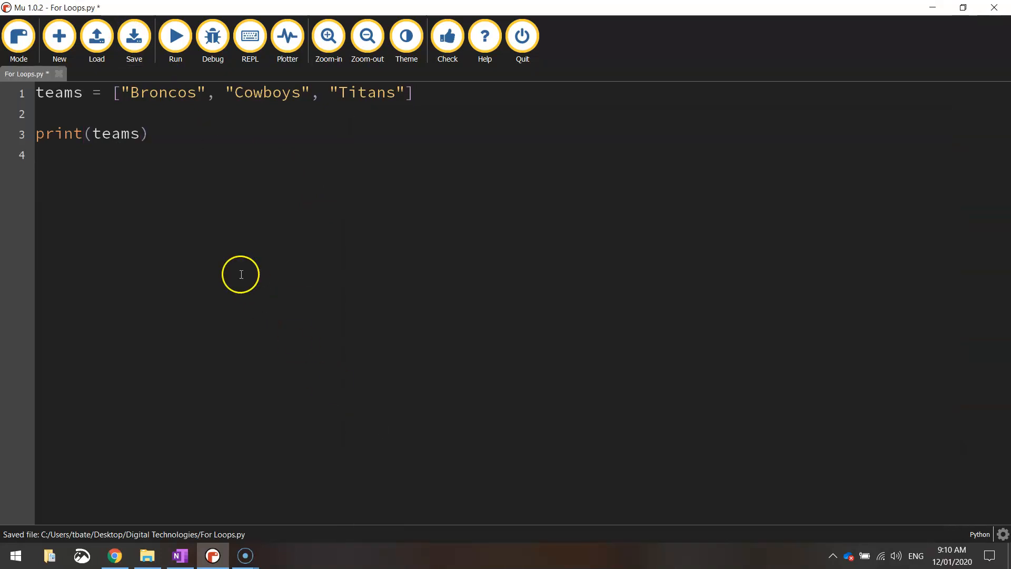
{"action": "left_click", "coordinate": [175, 36]}
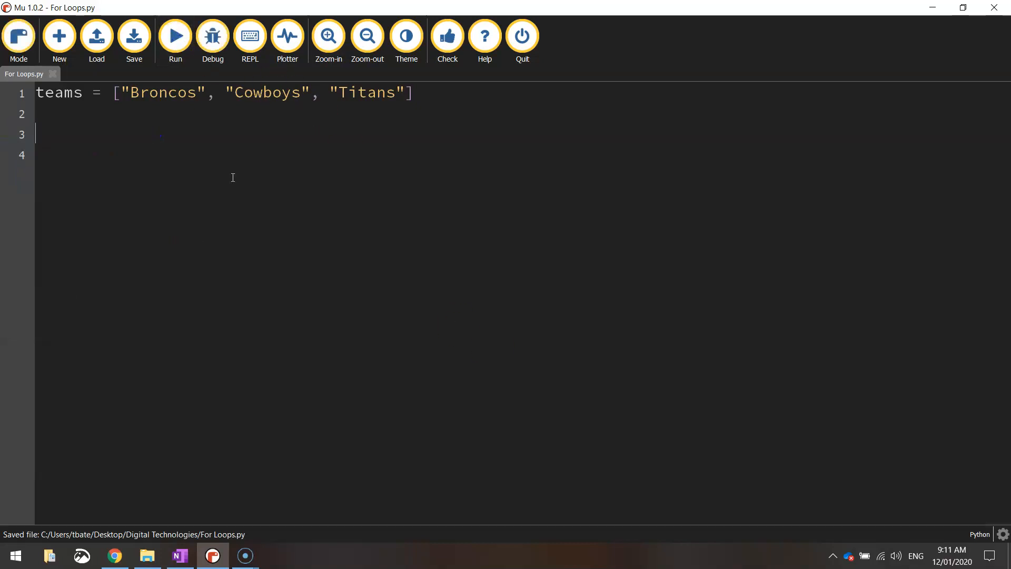
Step: Write for i in teams: with print(i) indented beneath it, enlarging the editor text along the way
{"action": "type", "text": "for"}
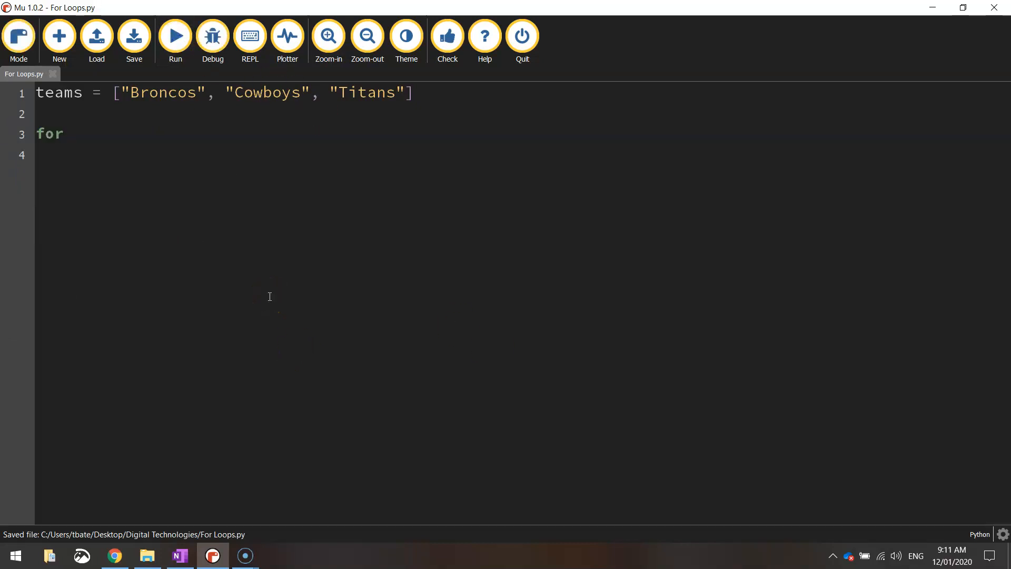
{"action": "left_click", "coordinate": [328, 36]}
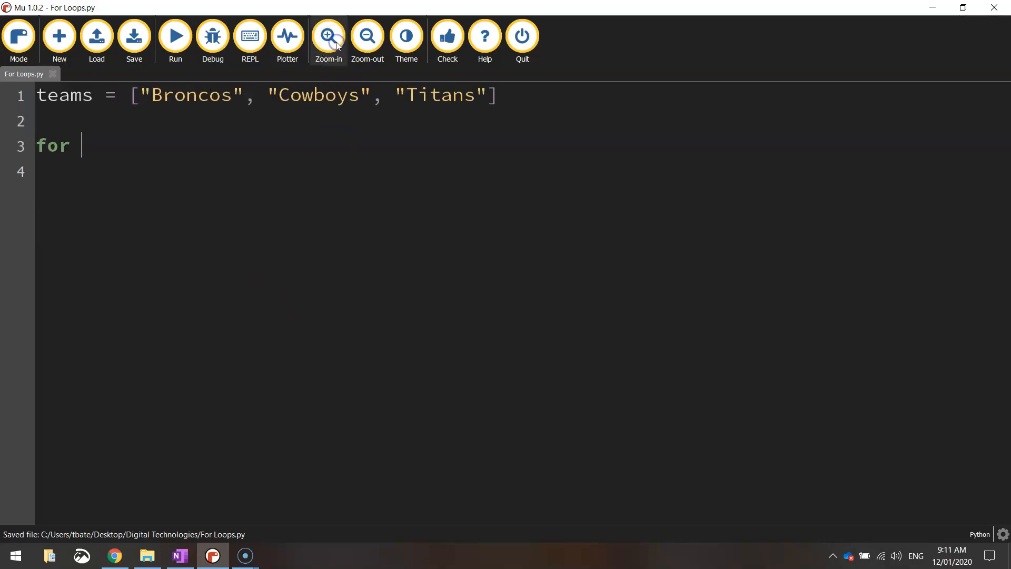
{"action": "left_click", "coordinate": [328, 36]}
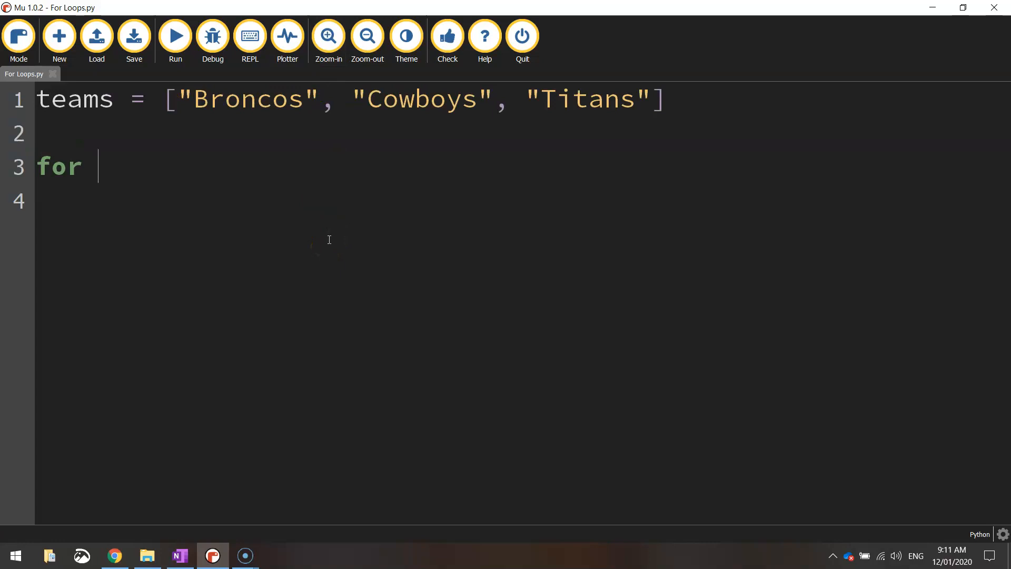
{"action": "type", "text": "i"}
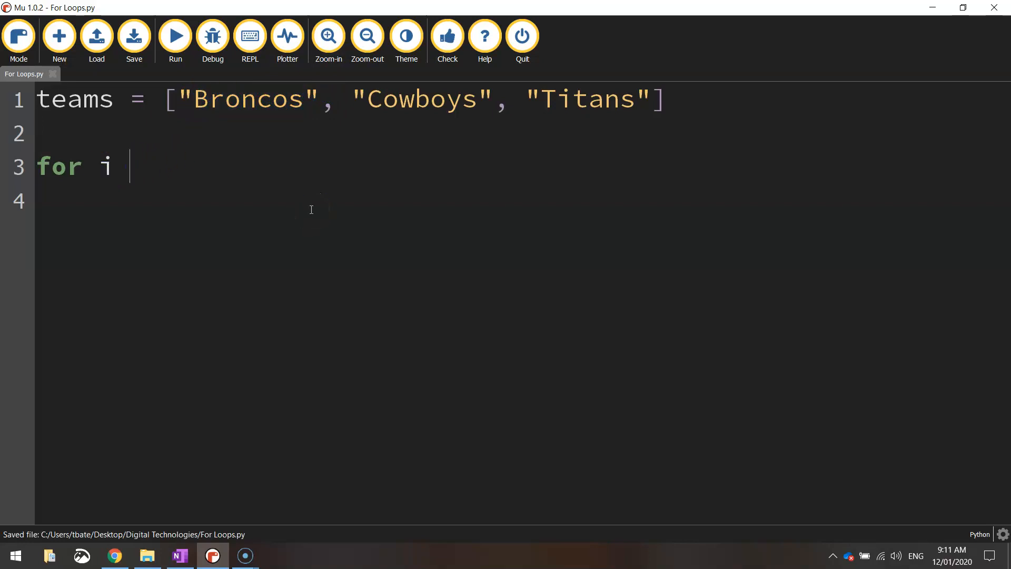
{"action": "type", "text": "in teams"}
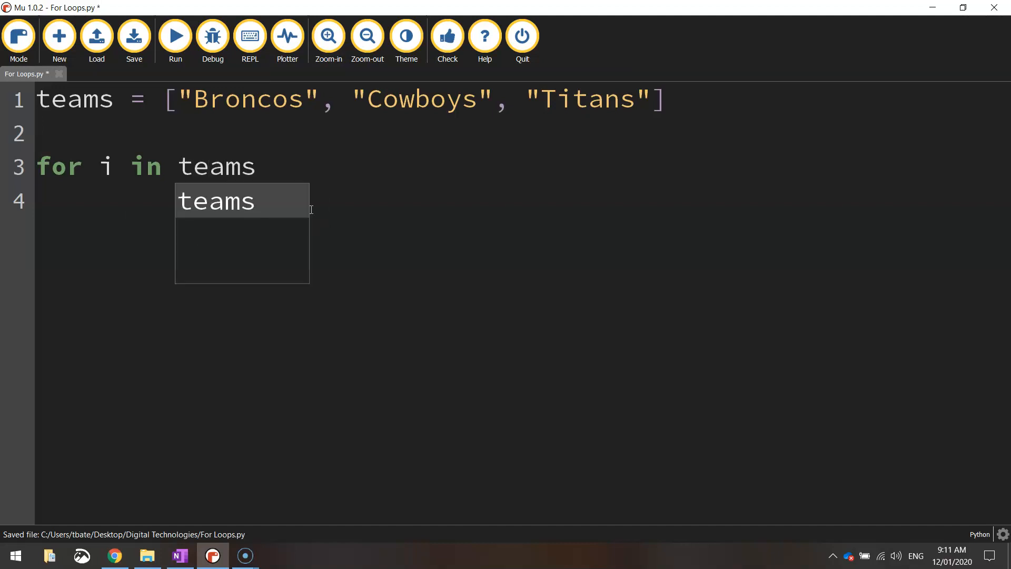
{"action": "type", "text": ":"}
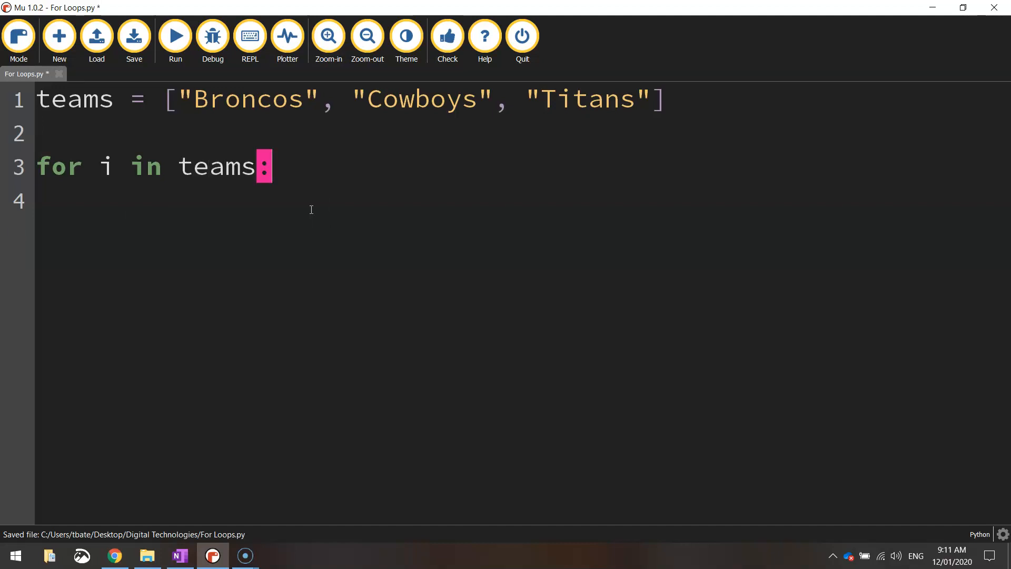
{"action": "type", "text": "print("}
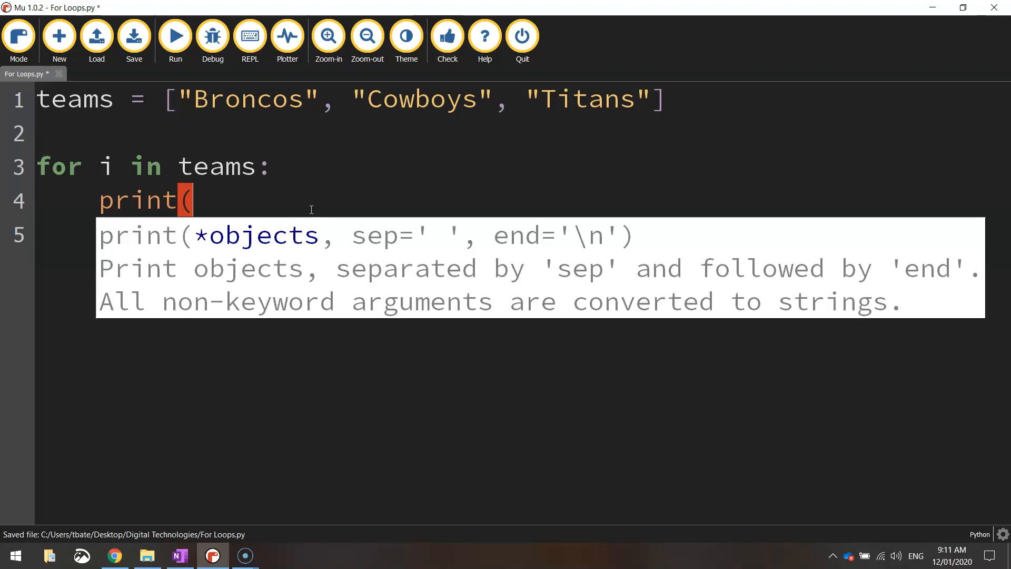
{"action": "type", "text": "i)"}
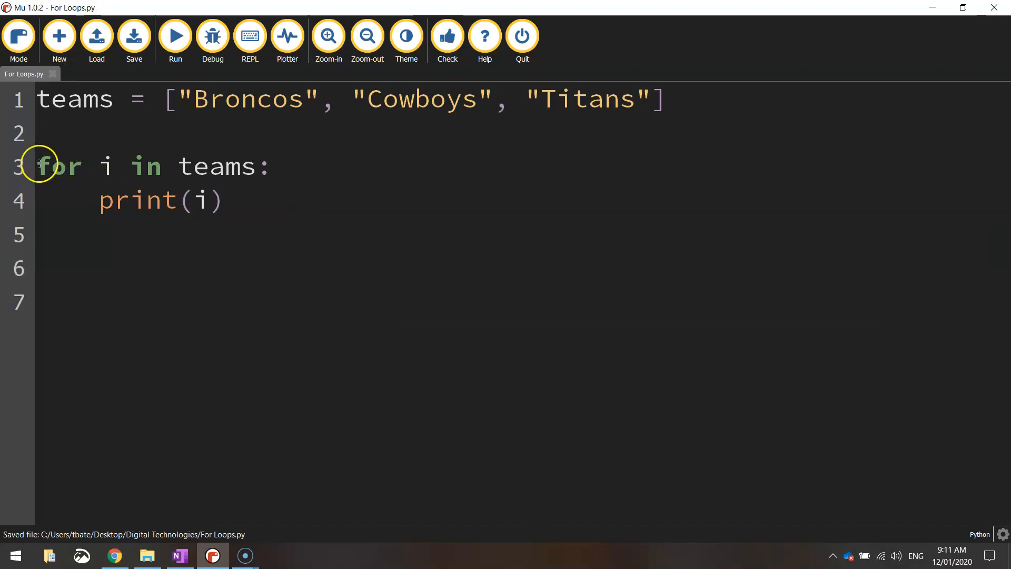
{"action": "left_click", "coordinate": [104, 166]}
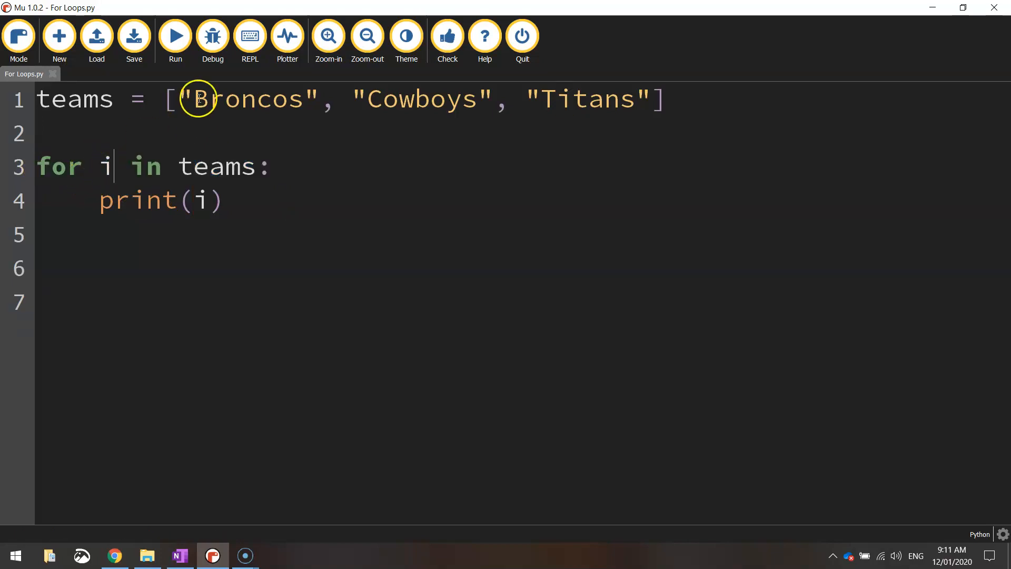
{"action": "double_click", "coordinate": [249, 99]}
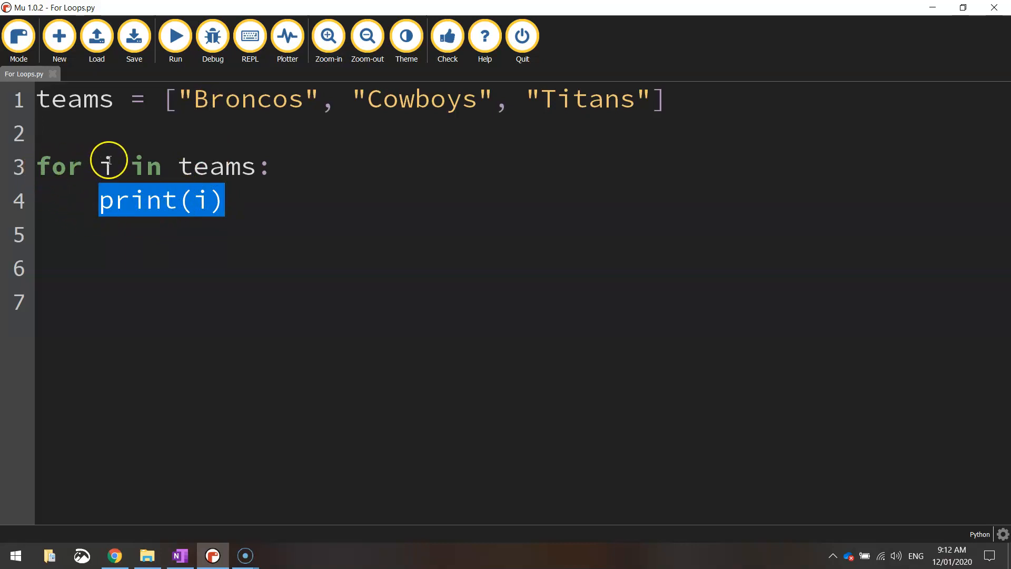
{"action": "mouse_move", "coordinate": [406, 99]}
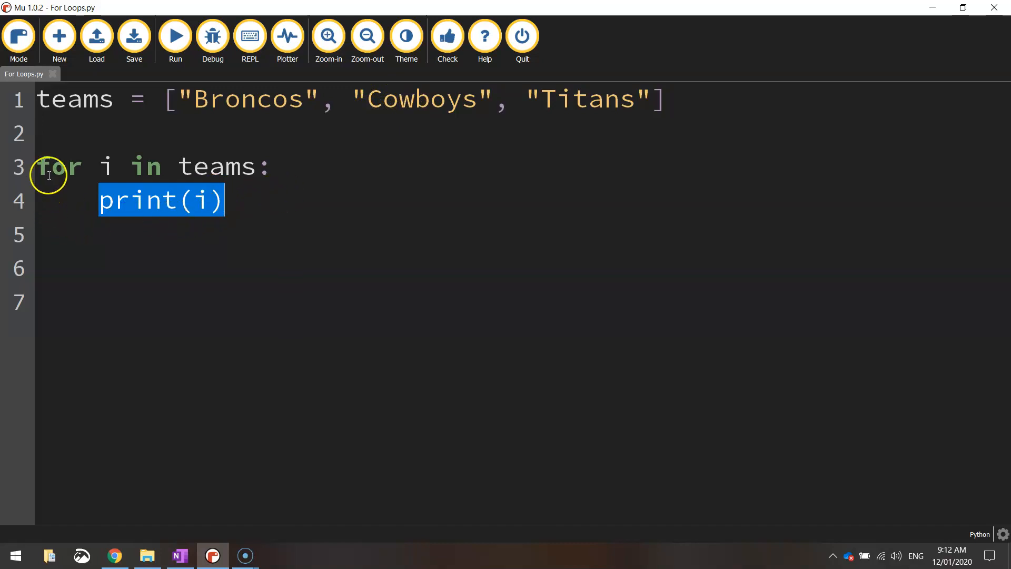
{"action": "mouse_move", "coordinate": [234, 148]}
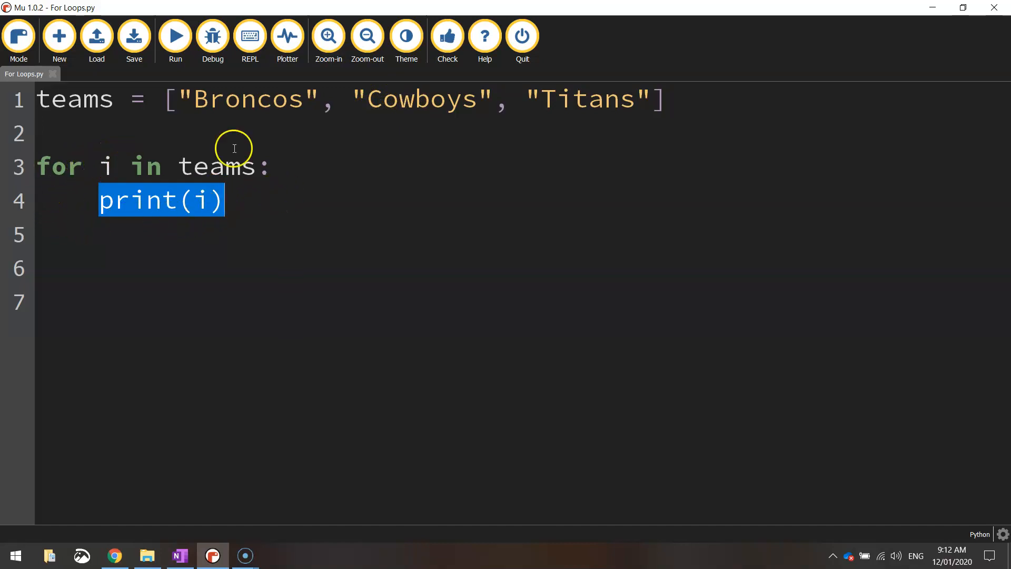
{"action": "double_click", "coordinate": [588, 99]}
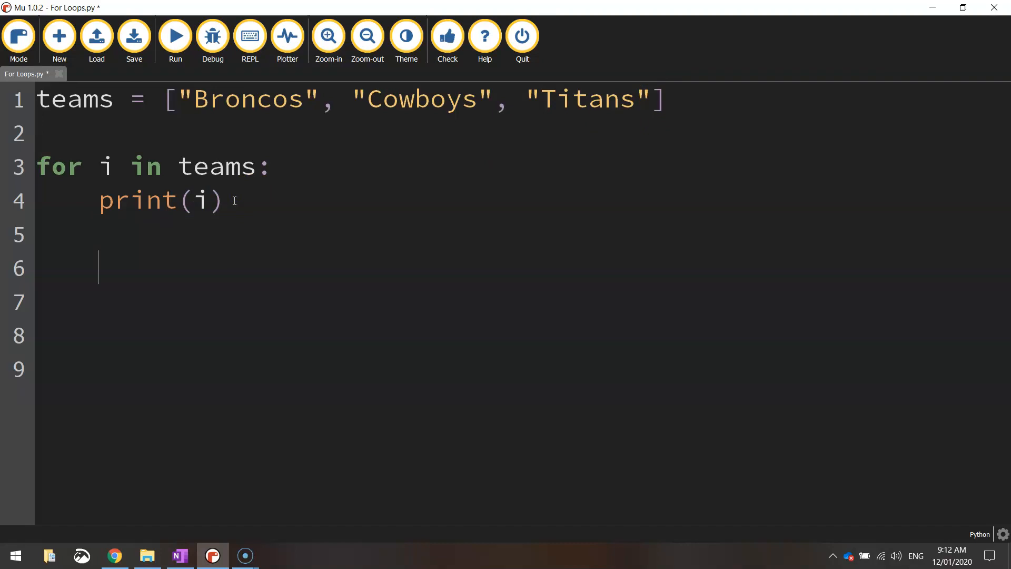
{"action": "mouse_move", "coordinate": [47, 481]}
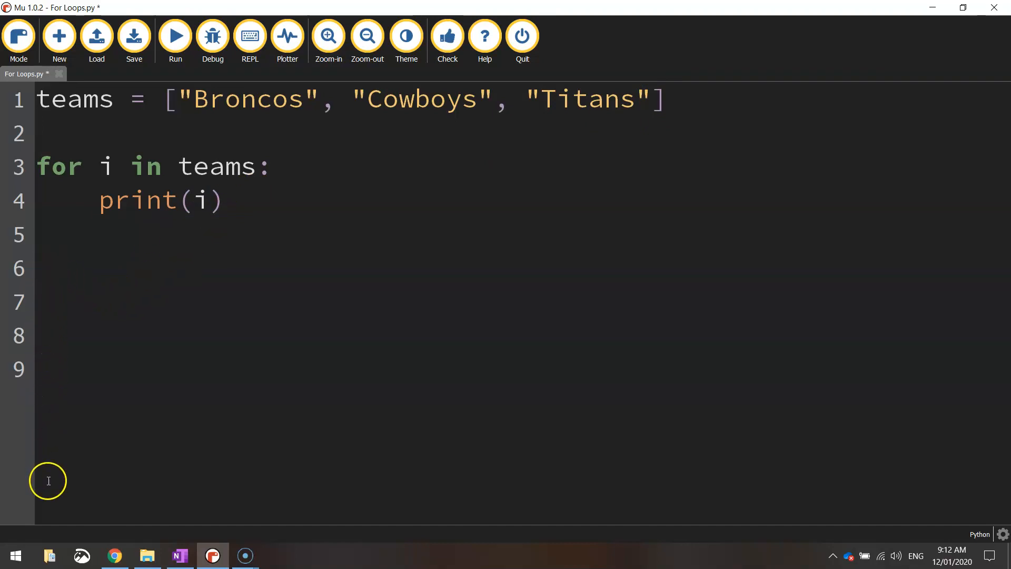
{"action": "left_click", "coordinate": [134, 36]}
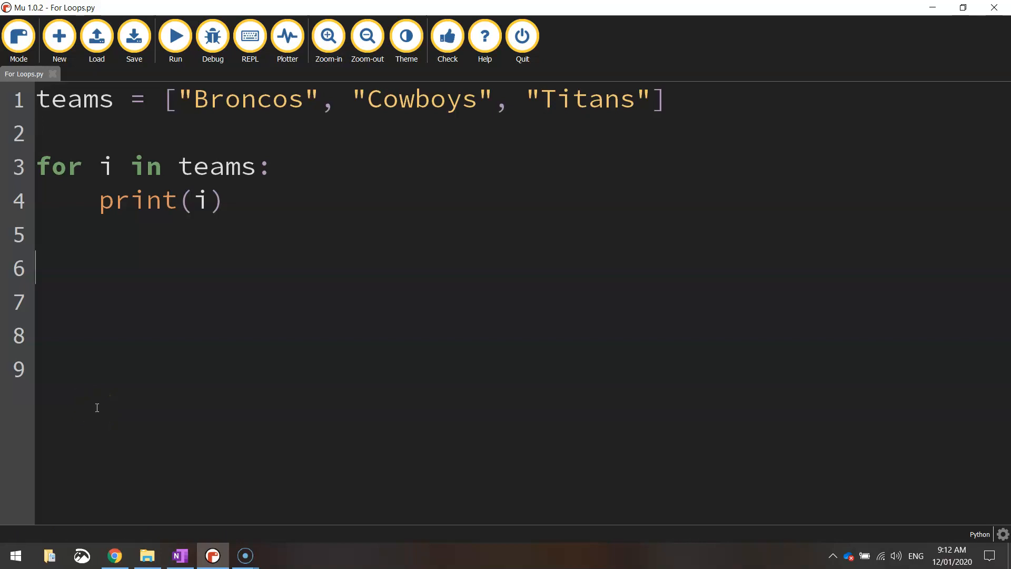
{"action": "left_click", "coordinate": [175, 36]}
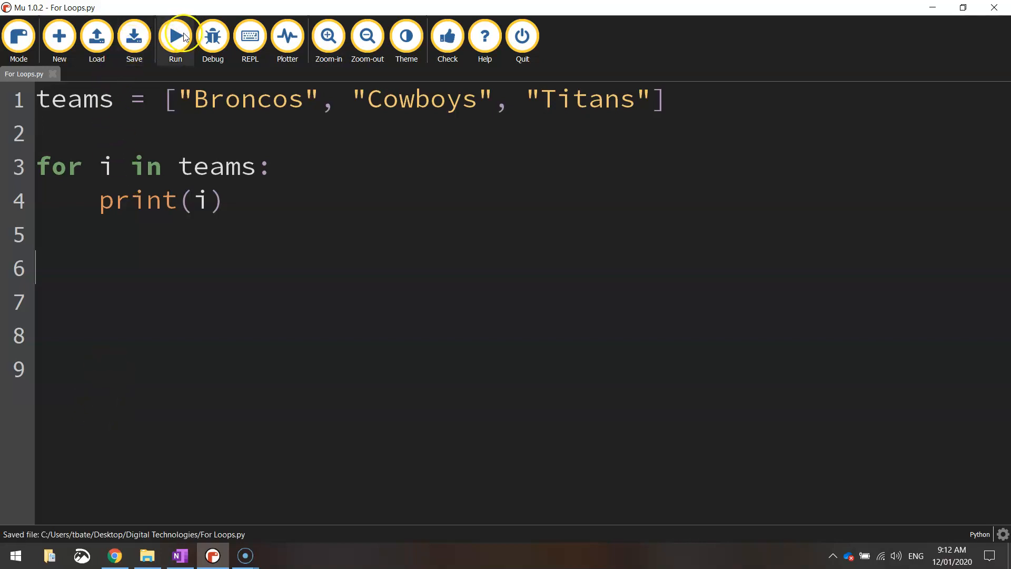
Step: Run For Loops.py so Broncos, Cowboys and Titans each print on their own line
{"action": "left_click", "coordinate": [175, 36]}
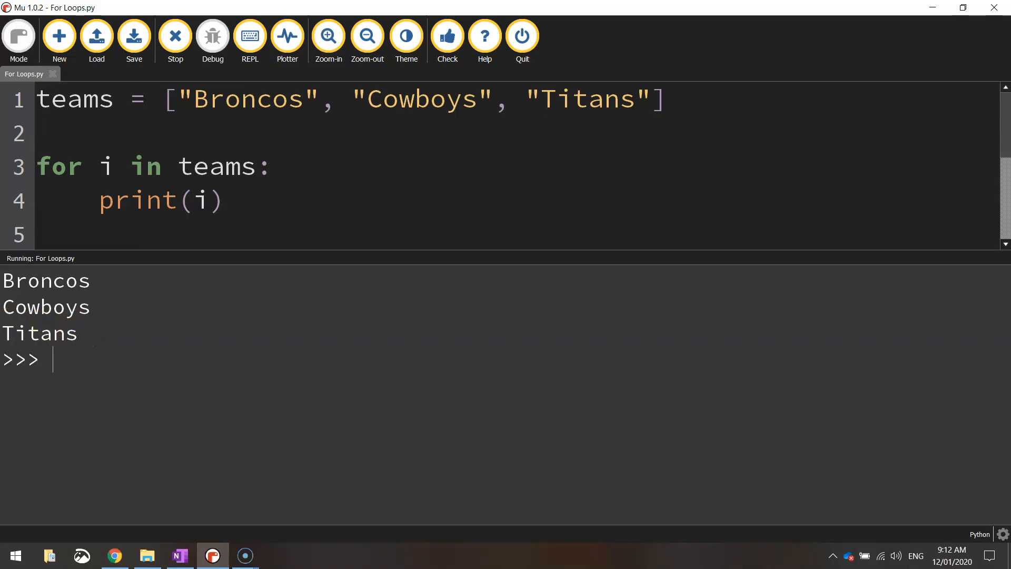
{"action": "mouse_move", "coordinate": [272, 251]}
{"action": "type", "text": "p"}
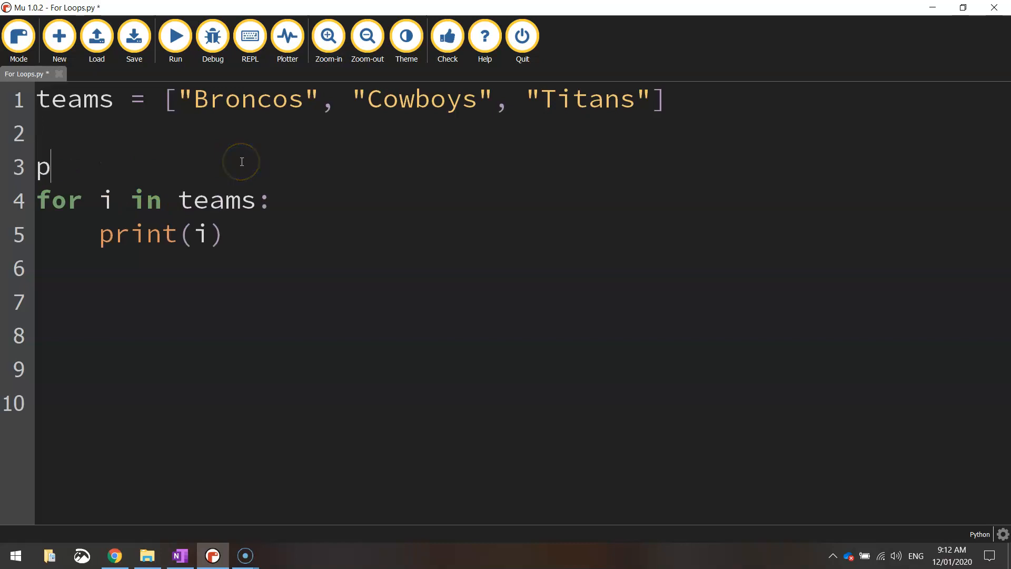
Step: Add print("The 3 QLD footy teams are:") on line 3 and rerun to show the heading above the teams
{"action": "type", "text": "rint(\"The 3 QLD footy"}
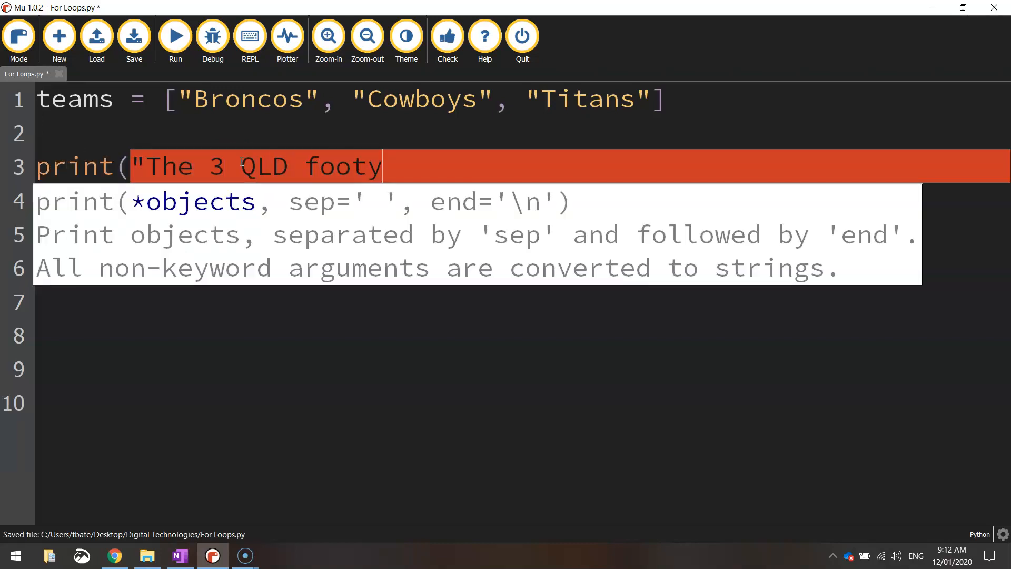
{"action": "type", "text": "teams are:"}
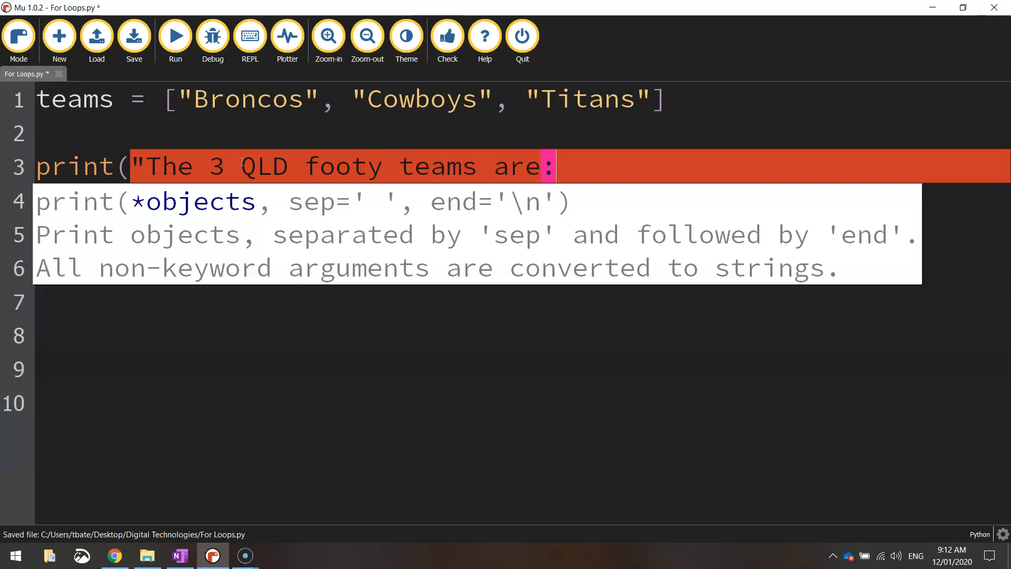
{"action": "type", "text": "\""}
{"action": "left_click", "coordinate": [521, 234]}
{"action": "type", "text": "for i in teams:"}
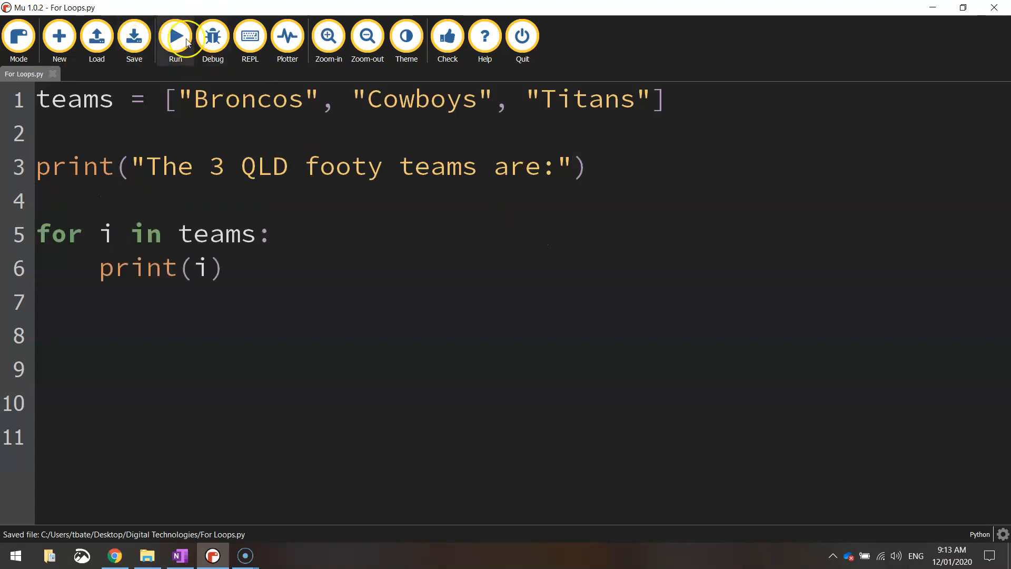
{"action": "left_click", "coordinate": [175, 36]}
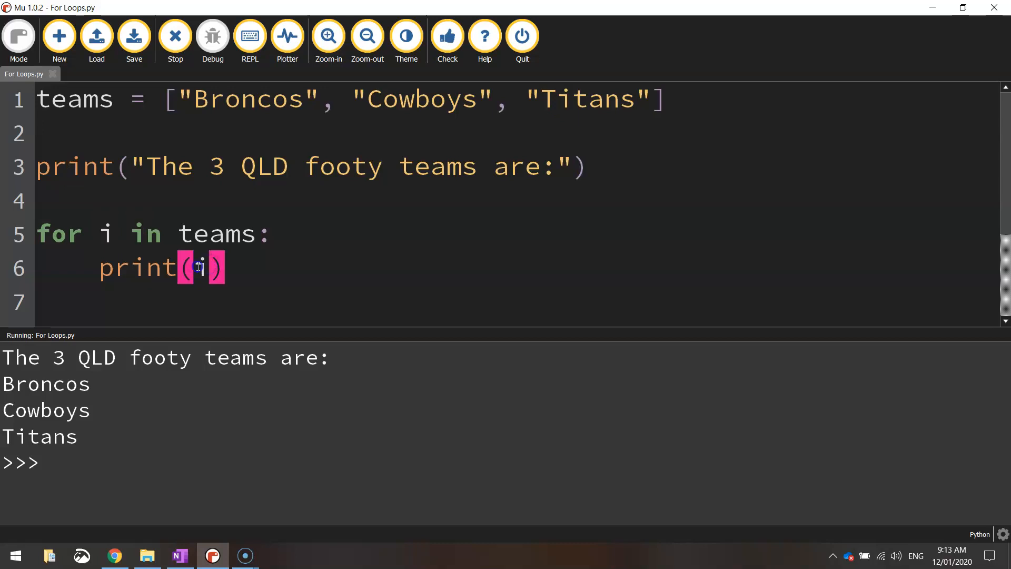
Step: Change line 6 to print("* " + i) and rerun so each team gets a leading asterisk
{"action": "type", "text": "\""}
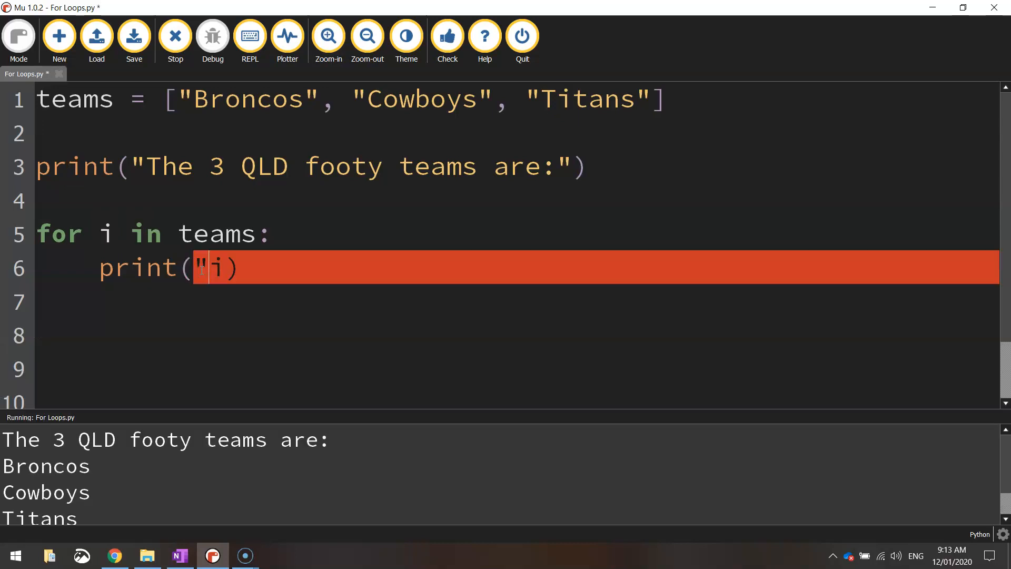
{"action": "type", "text": "*\""}
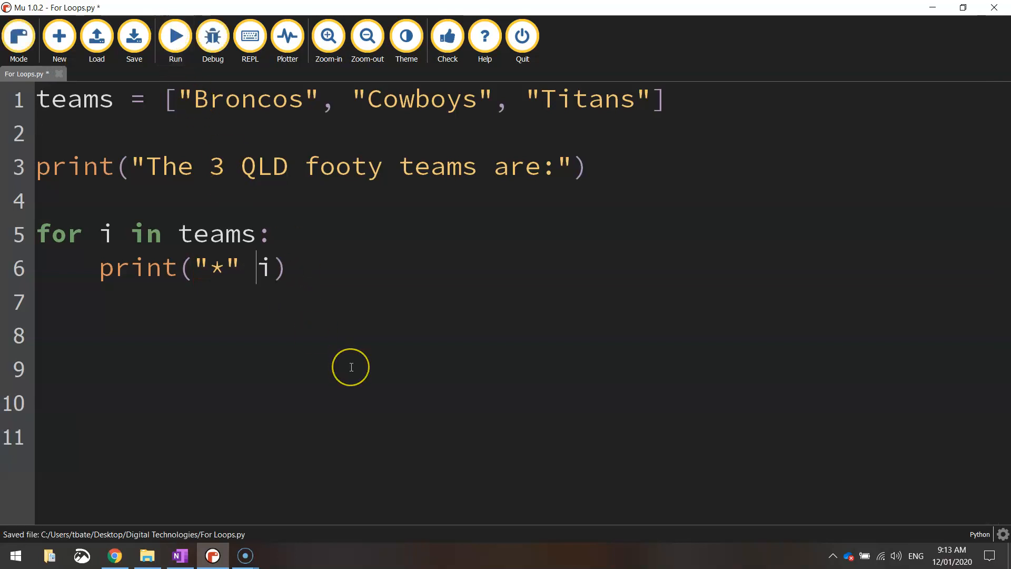
{"action": "type", "text": "+"}
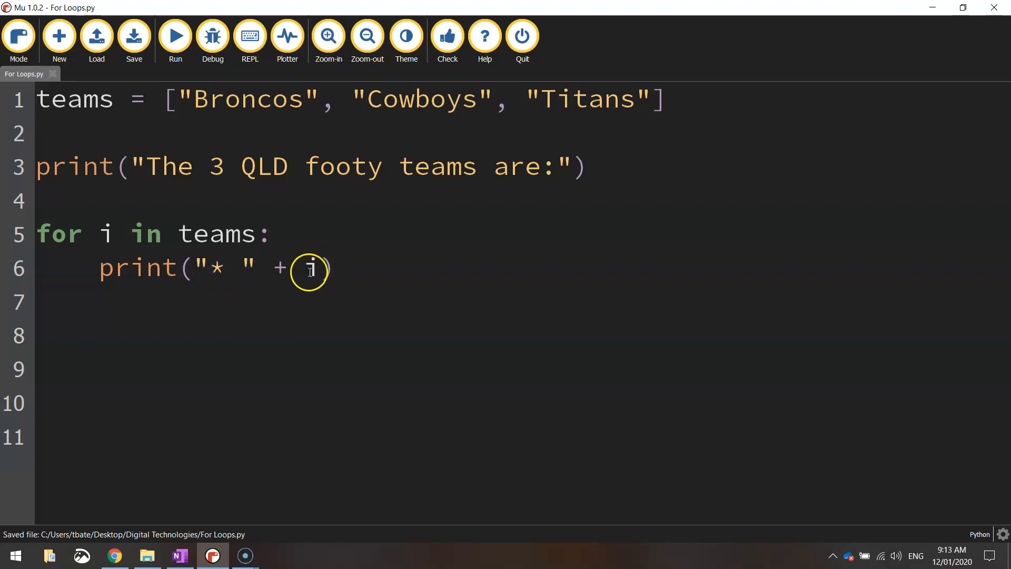
{"action": "left_click", "coordinate": [308, 268]}
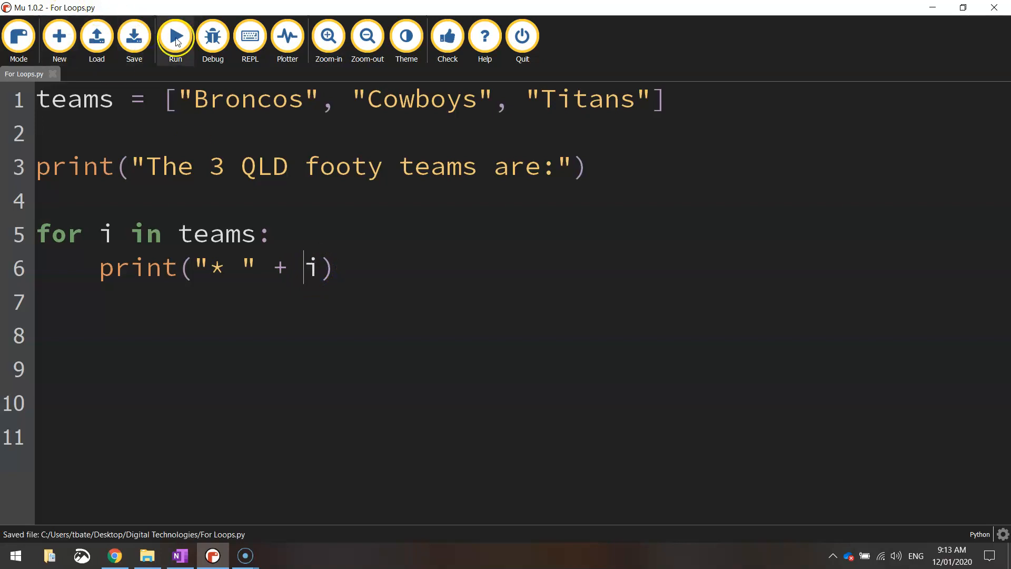
{"action": "left_click", "coordinate": [175, 36]}
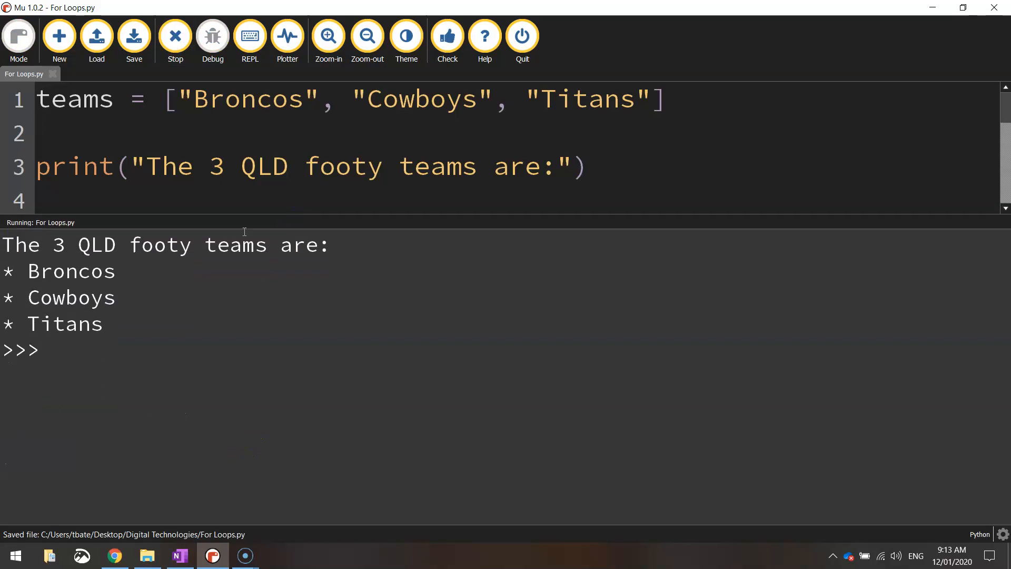
{"action": "mouse_move", "coordinate": [18, 264]}
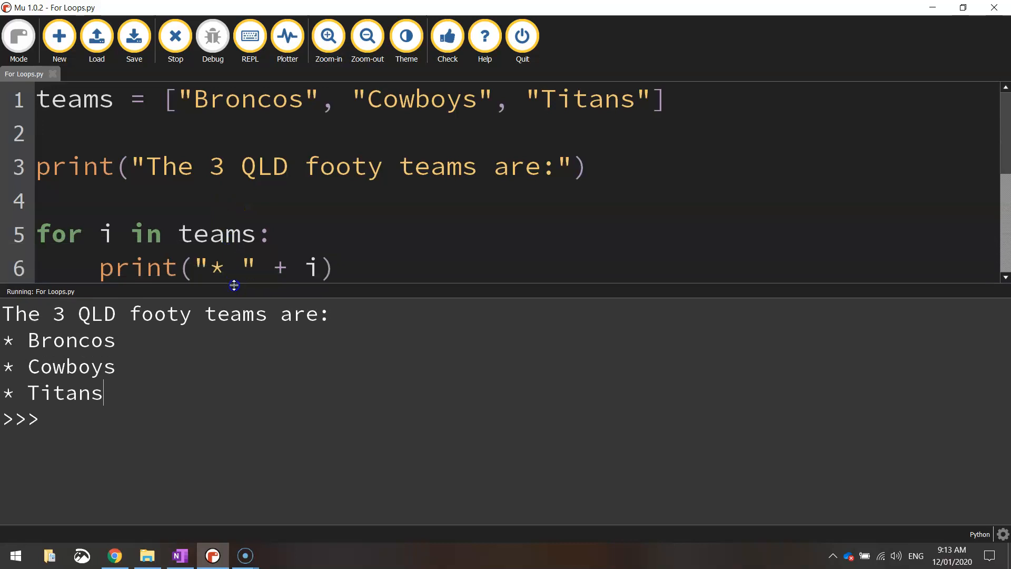
Step: Stop the run to close the output, then select the loop and print lines to review them
{"action": "left_click", "coordinate": [174, 36]}
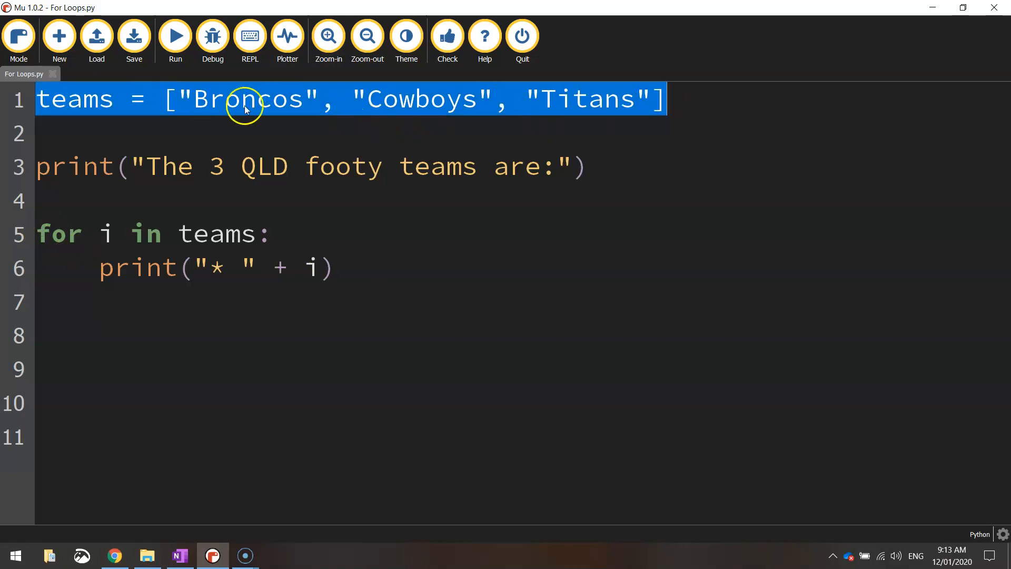
{"action": "left_click", "coordinate": [55, 234]}
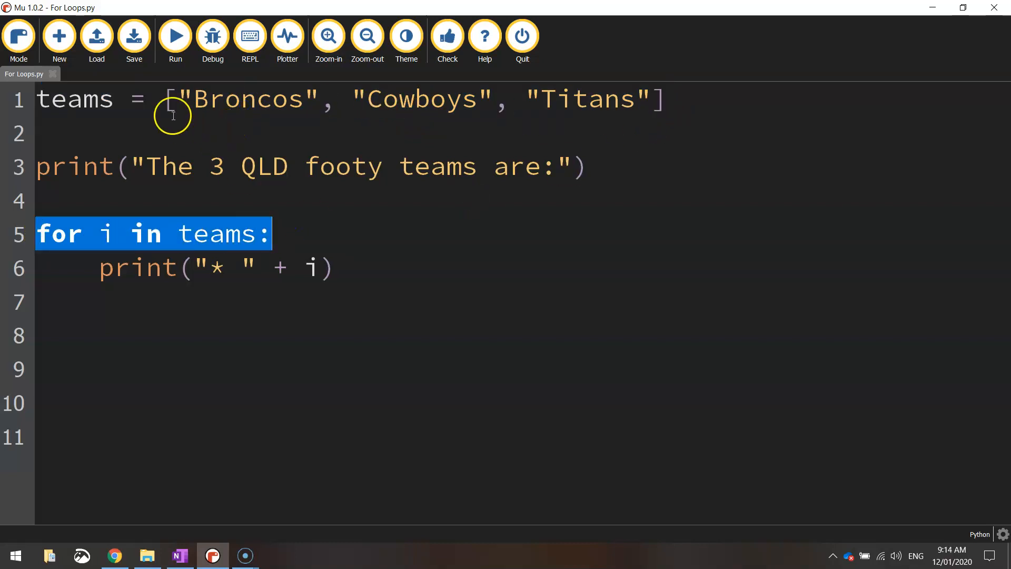
{"action": "mouse_move", "coordinate": [240, 289]}
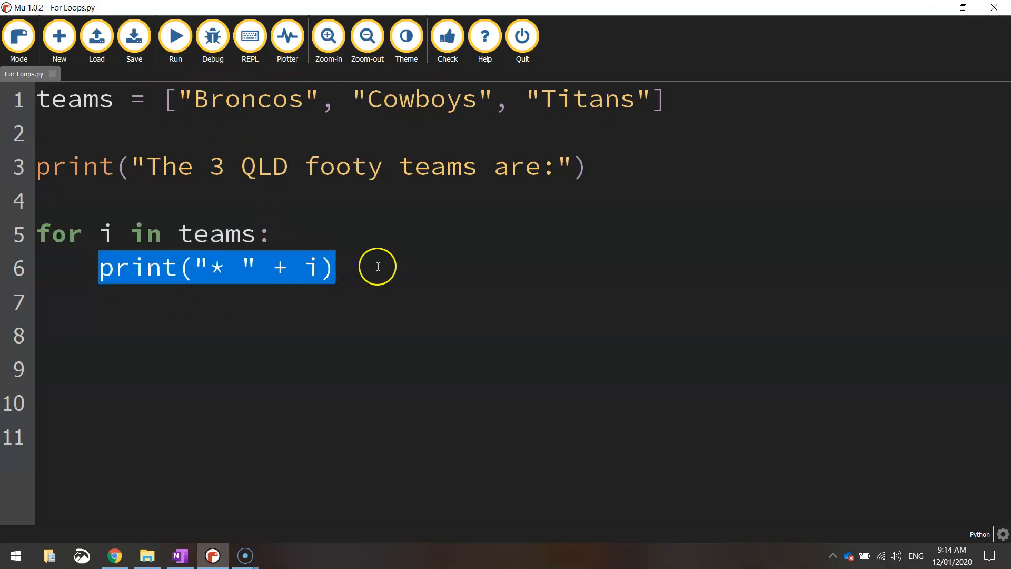
{"action": "left_click", "coordinate": [240, 267]}
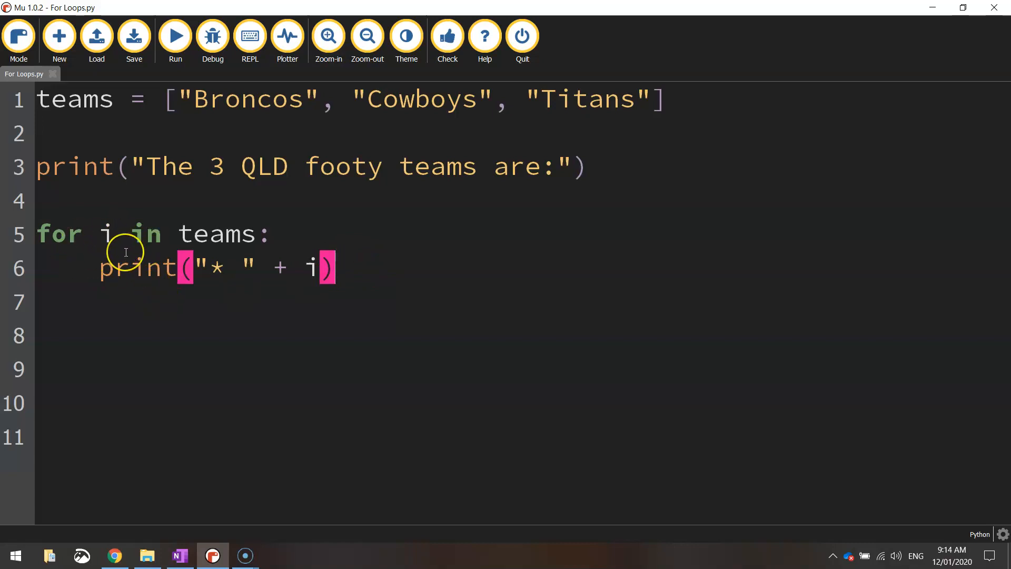
{"action": "mouse_move", "coordinate": [101, 257]}
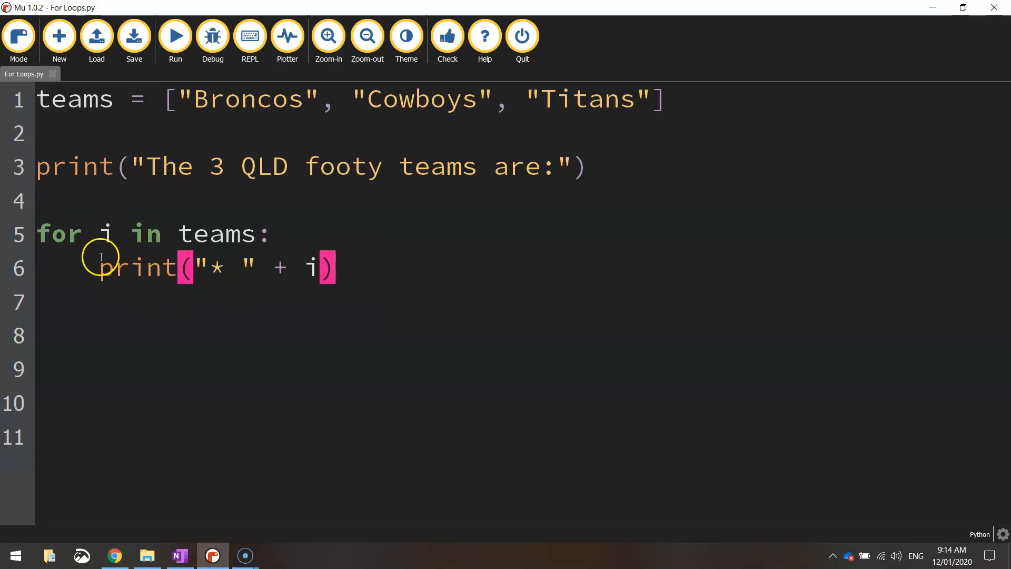